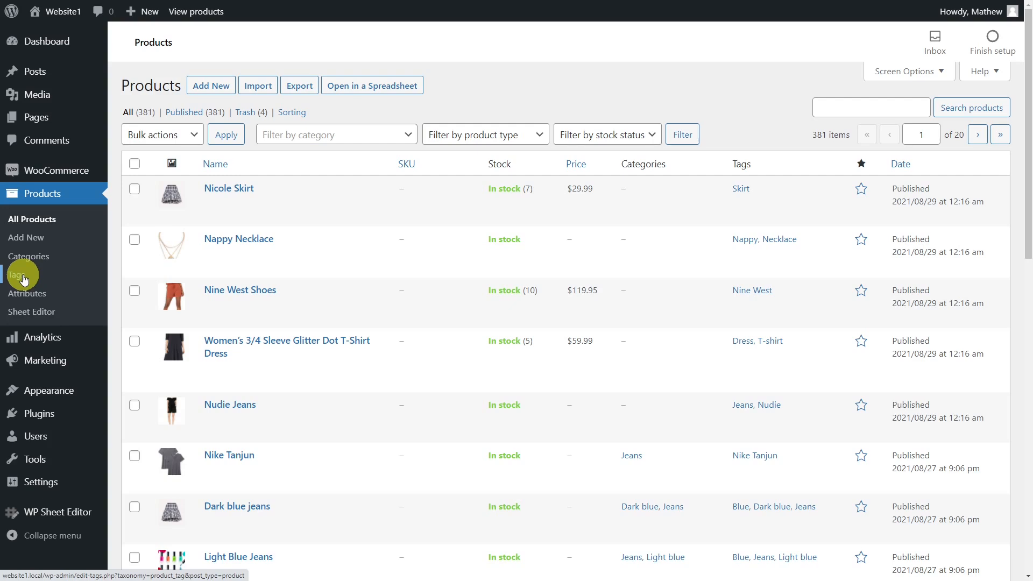
mouse_move(32, 311)
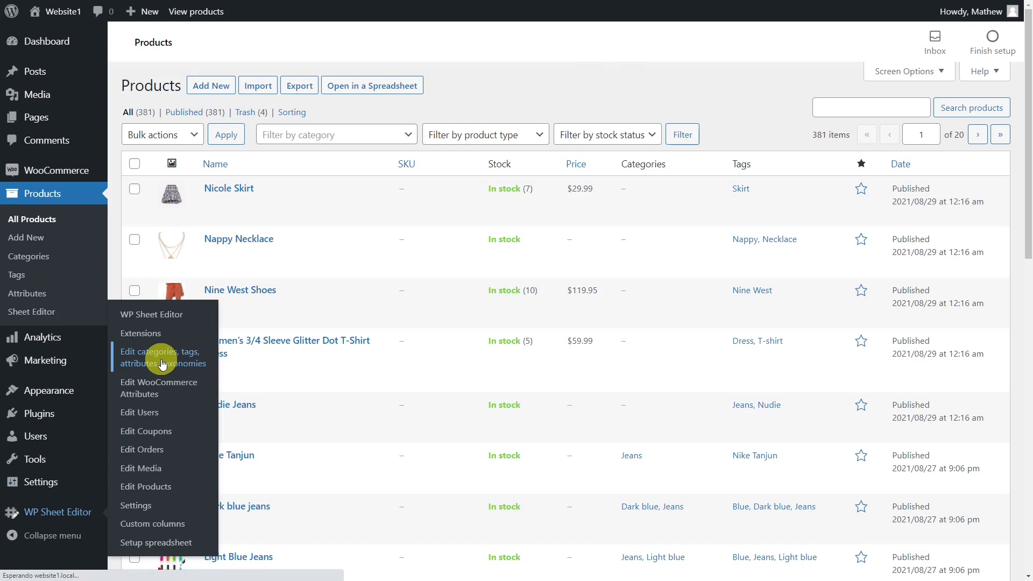
Step: Go to the WP Sheet Editor launch page for categories, tags, attributes and taxonomies
left_click(162, 357)
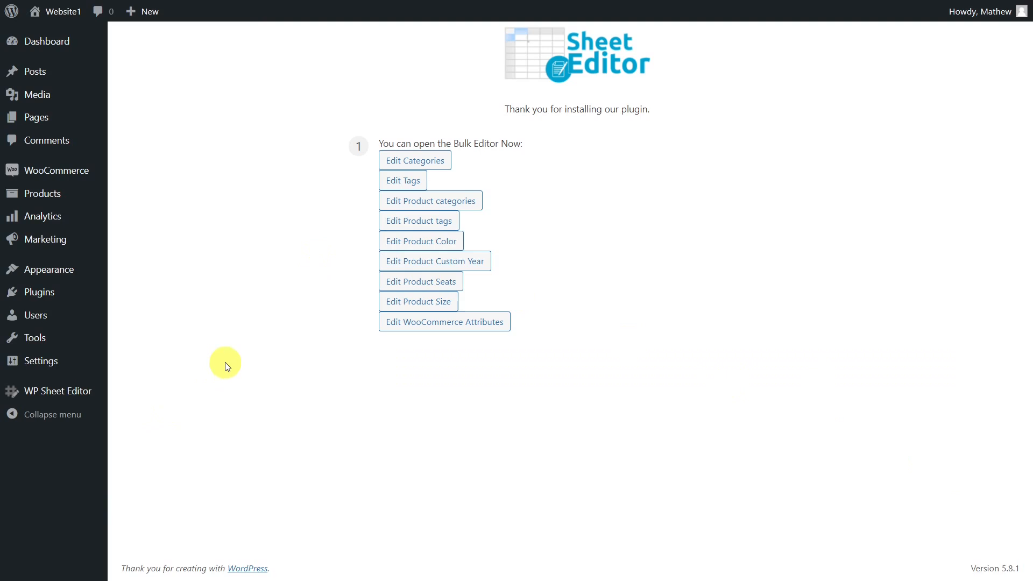
mouse_move(66, 170)
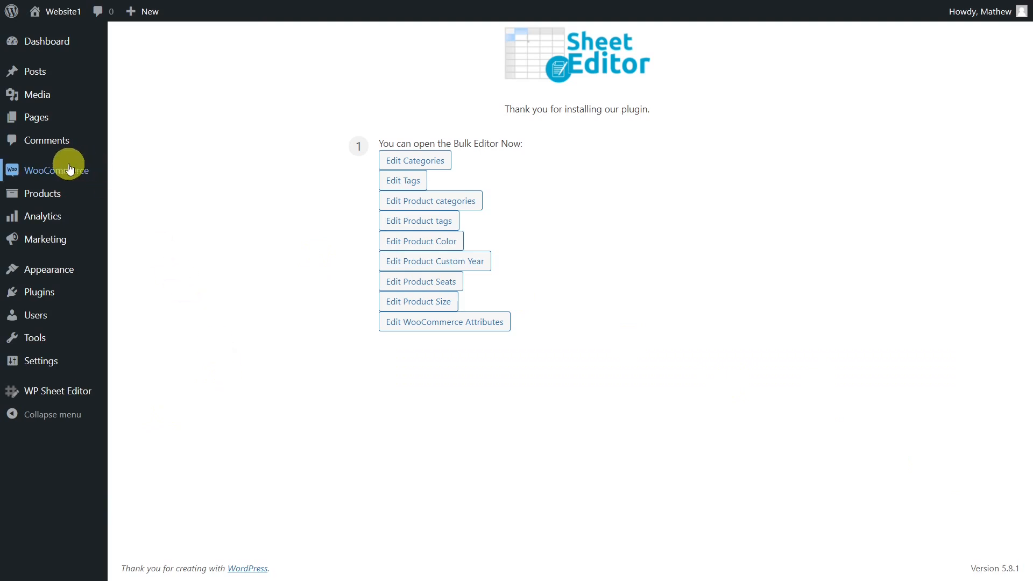
mouse_move(56, 170)
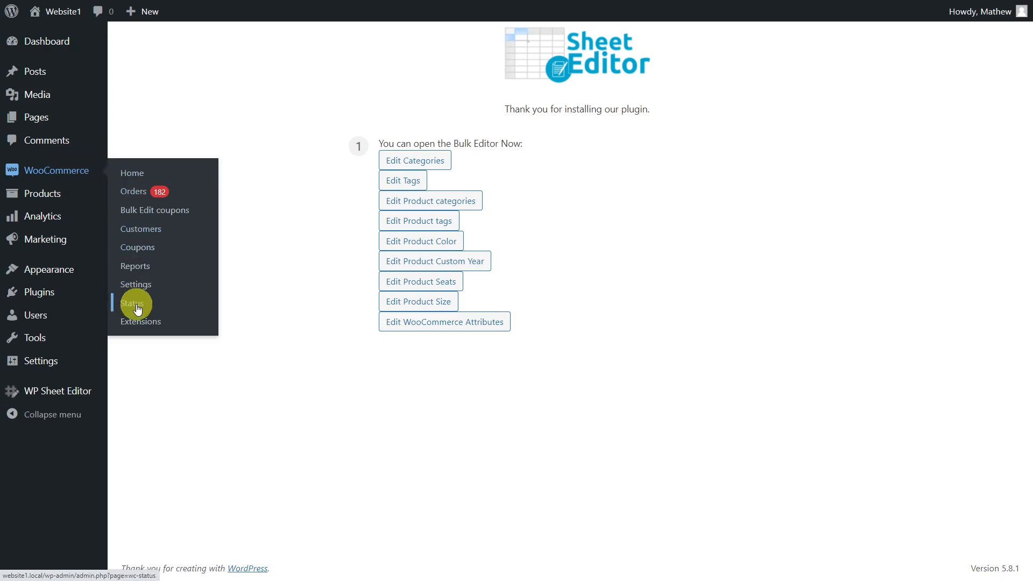
Step: Run WooCommerce's 'Recount terms' tool from Status > Tools and confirm it with Aceptar
left_click(132, 304)
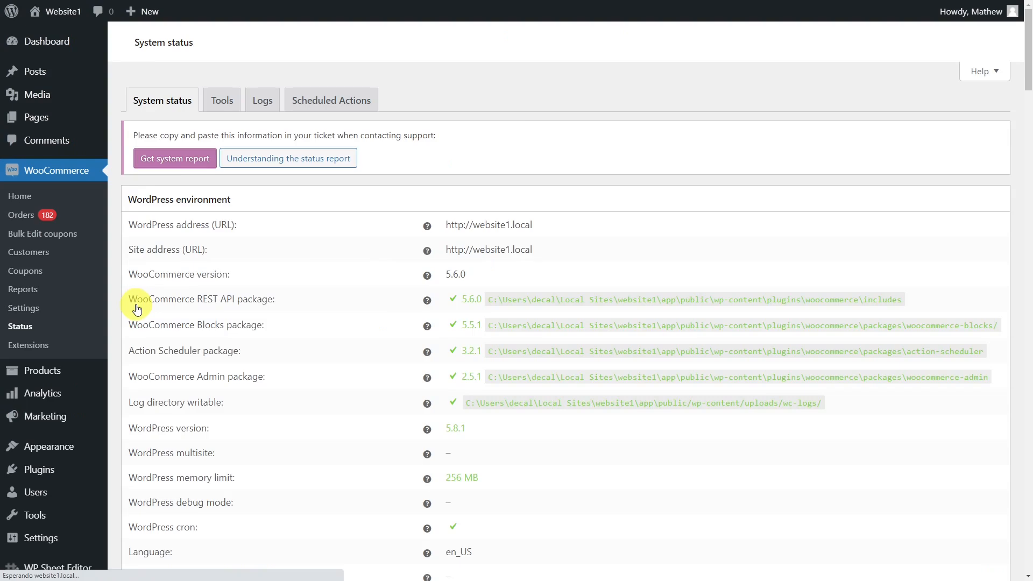
left_click(221, 101)
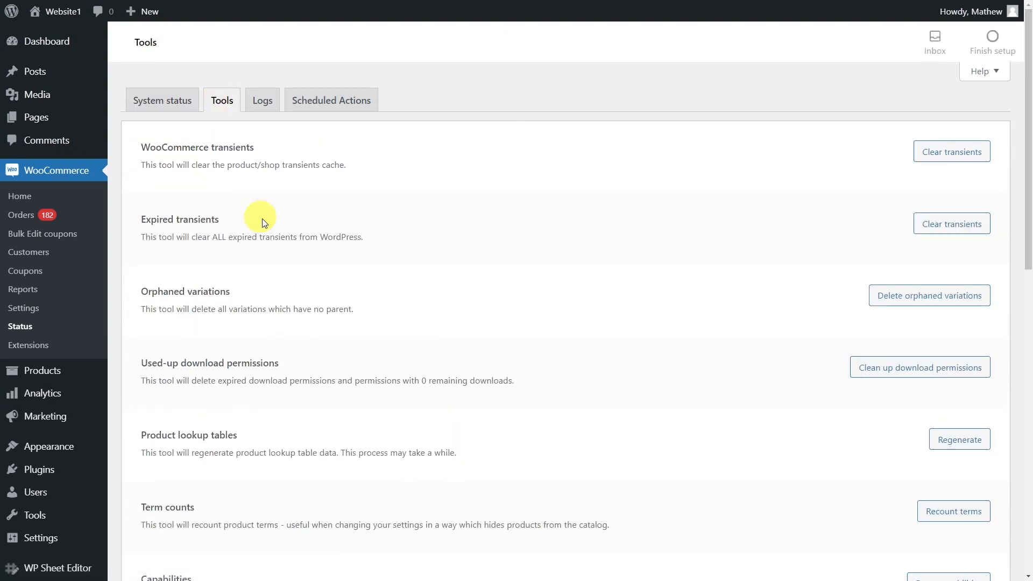
left_click(954, 350)
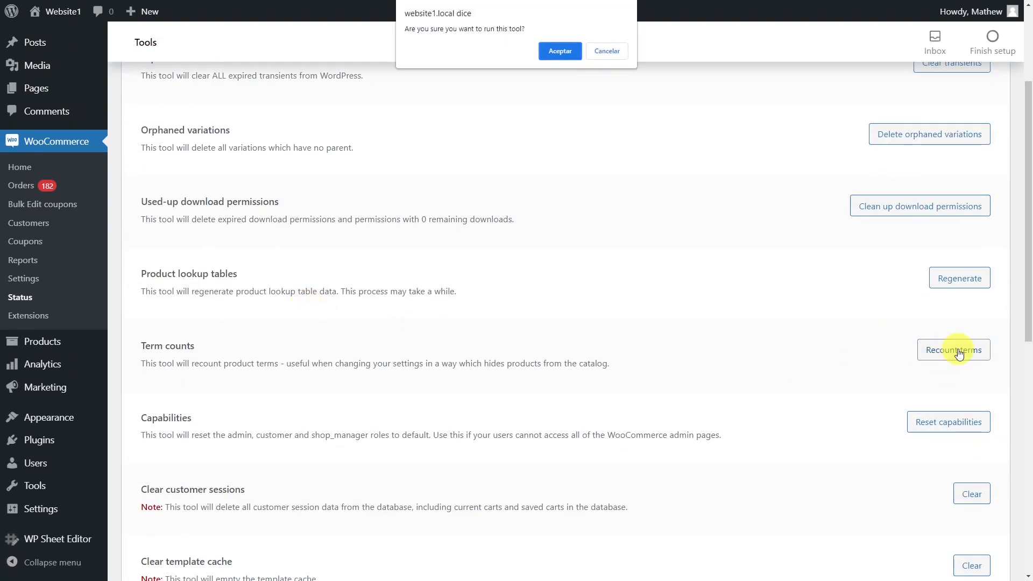
left_click(559, 50)
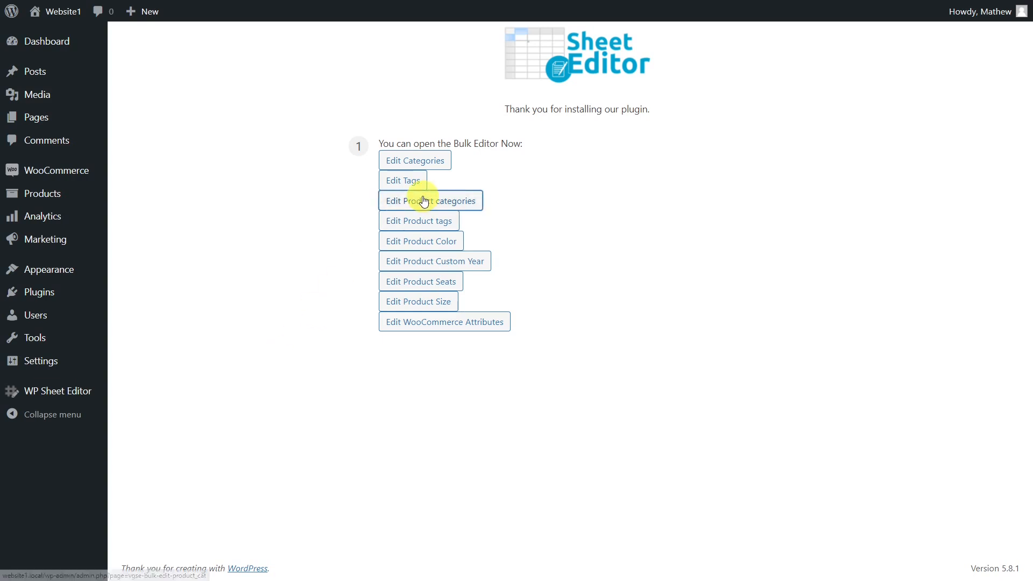
Step: Load the Product categories spreadsheet (261 rows) and bring up its full search form
left_click(429, 200)
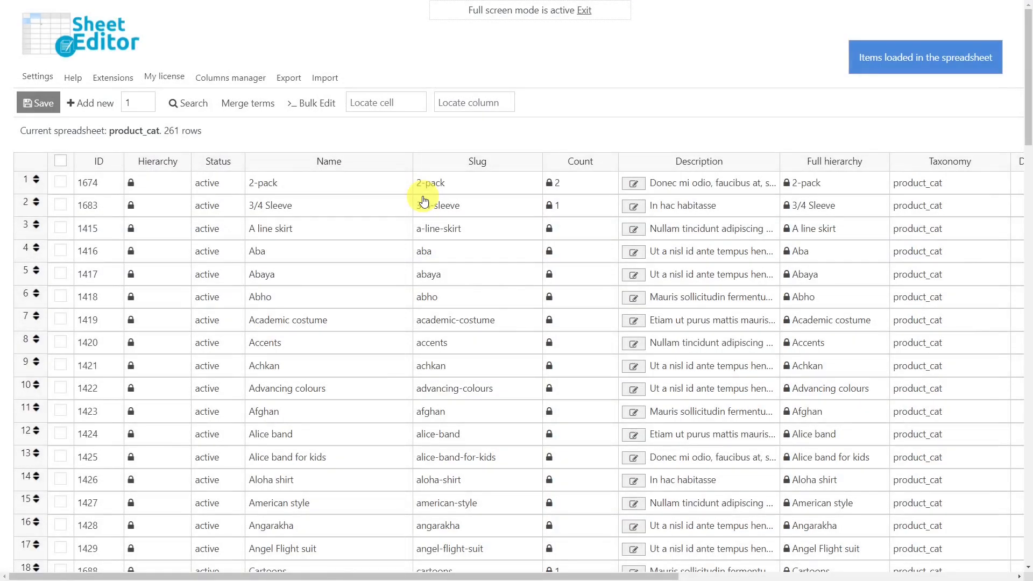
left_click(191, 103)
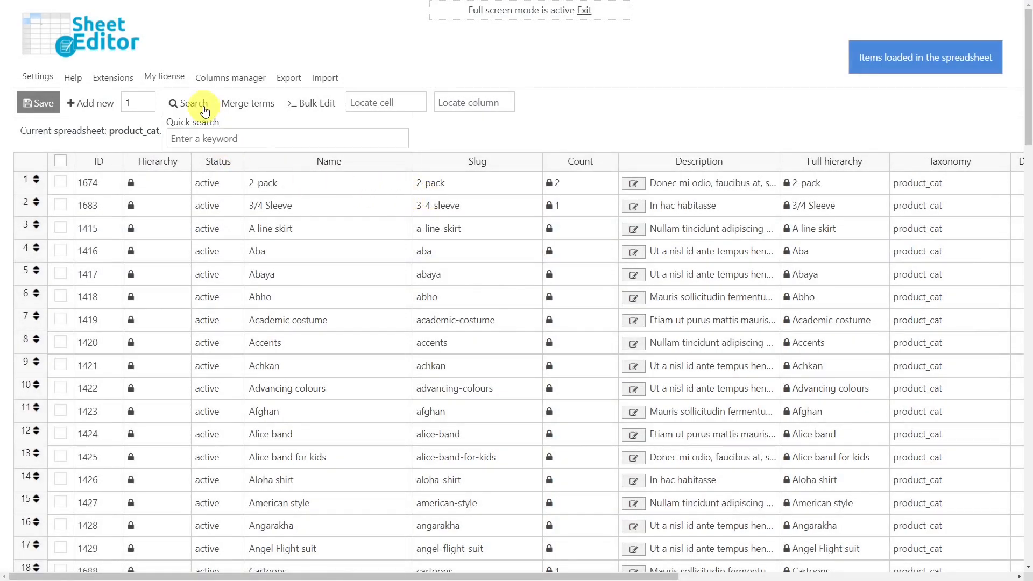
left_click(191, 103)
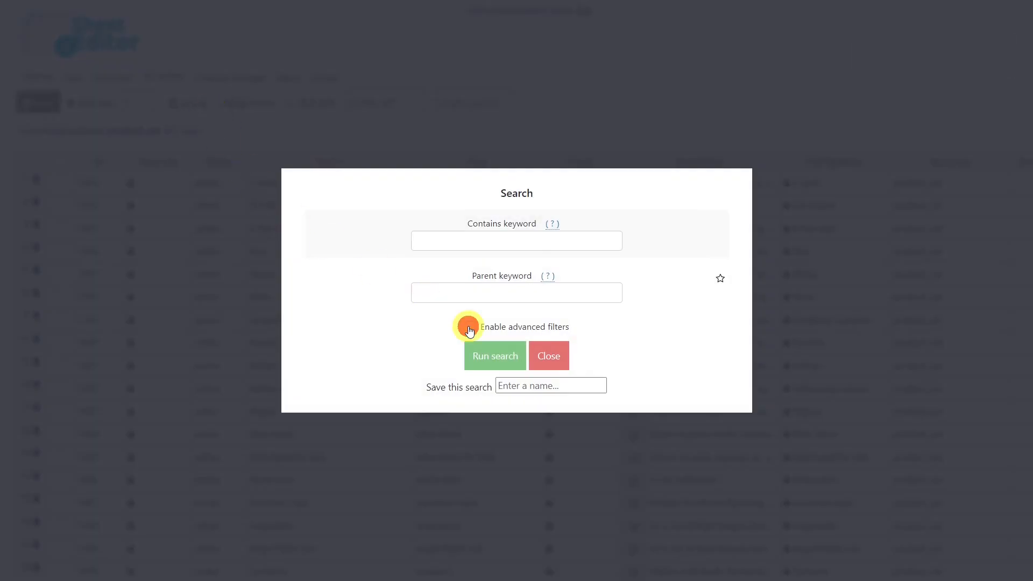
Step: With advanced filters enabled, search for categories where Count = 0, yielding 219 rows
left_click(469, 326)
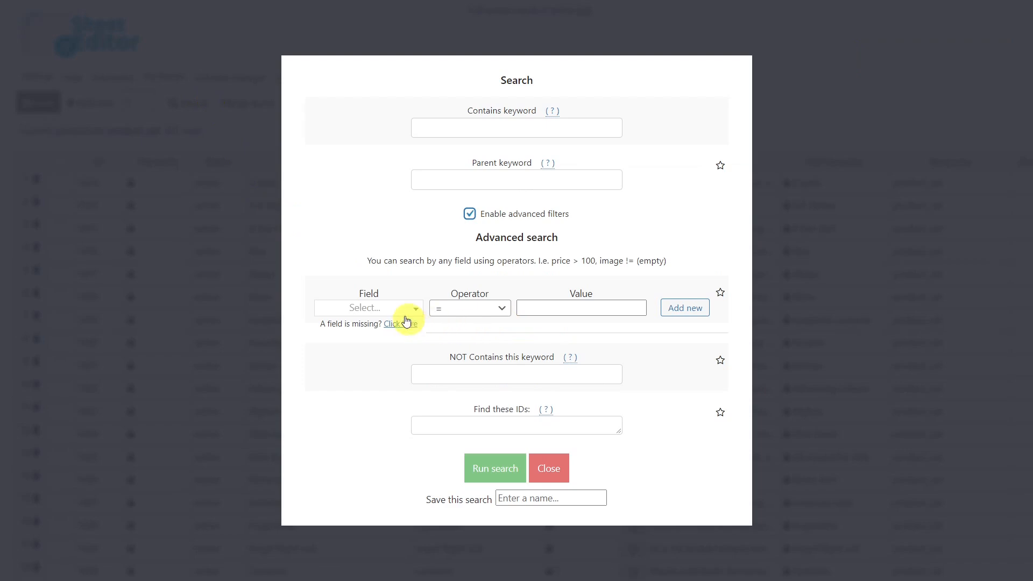
type("coun")
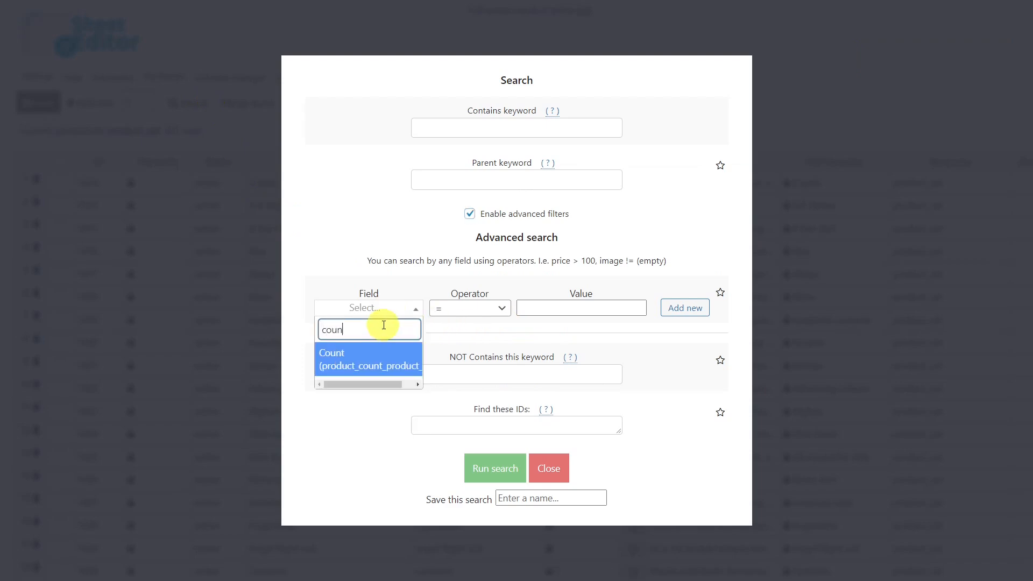
left_click(368, 359)
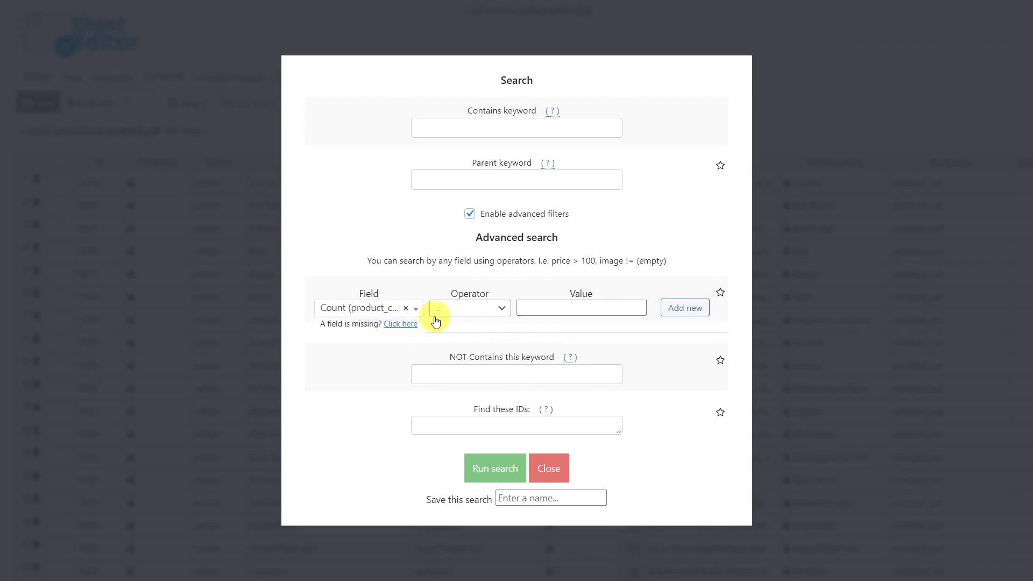
left_click(582, 308)
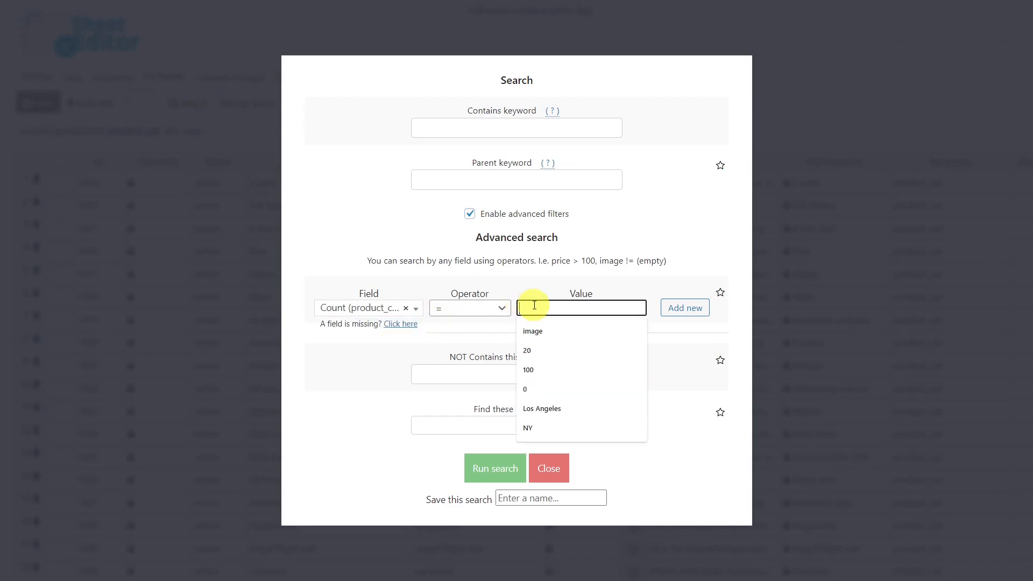
type("0")
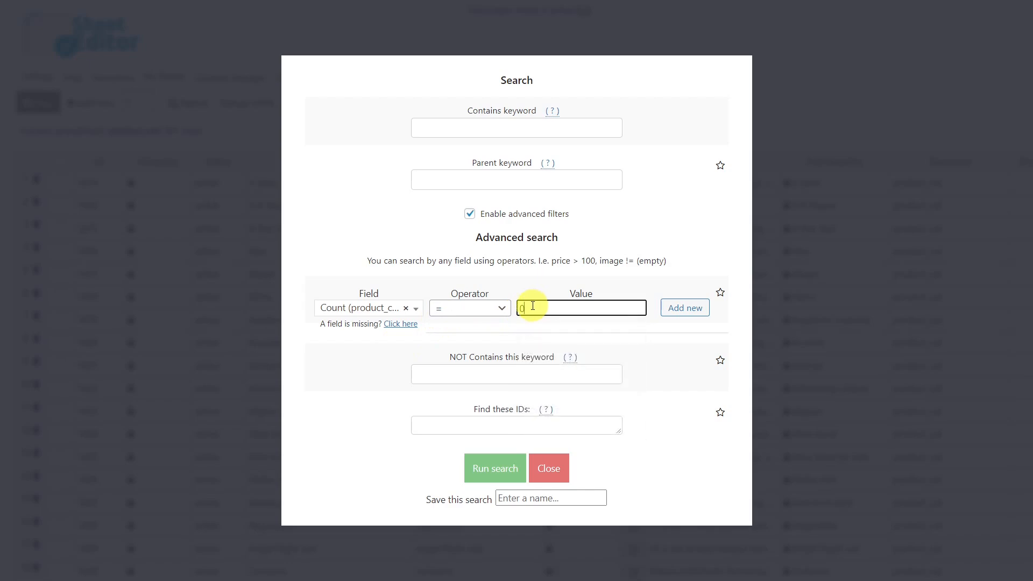
left_click(494, 468)
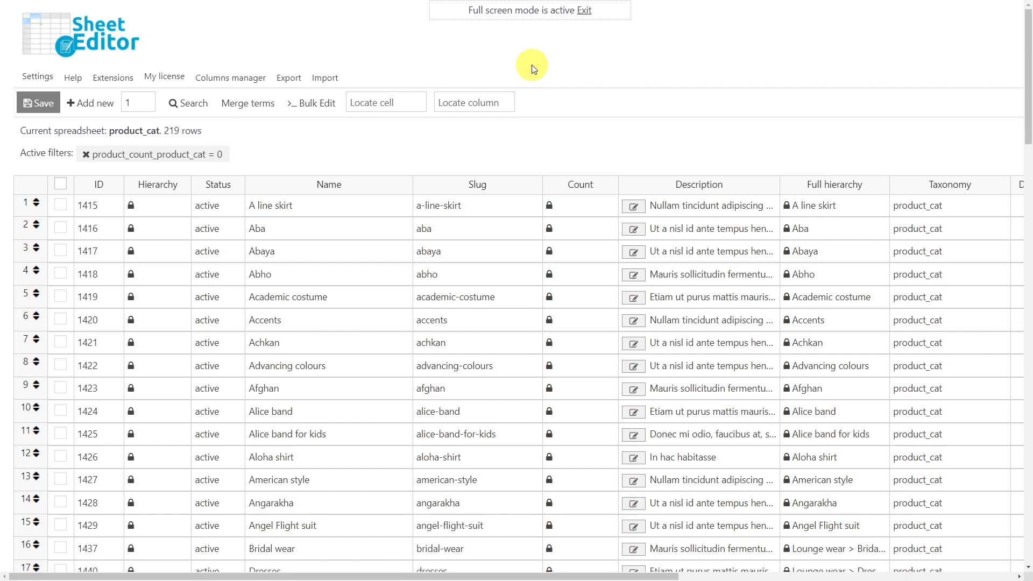
Step: Bulk-edit all current search results, setting Status to 'delete', and execute it on the 219 rows
left_click(316, 102)
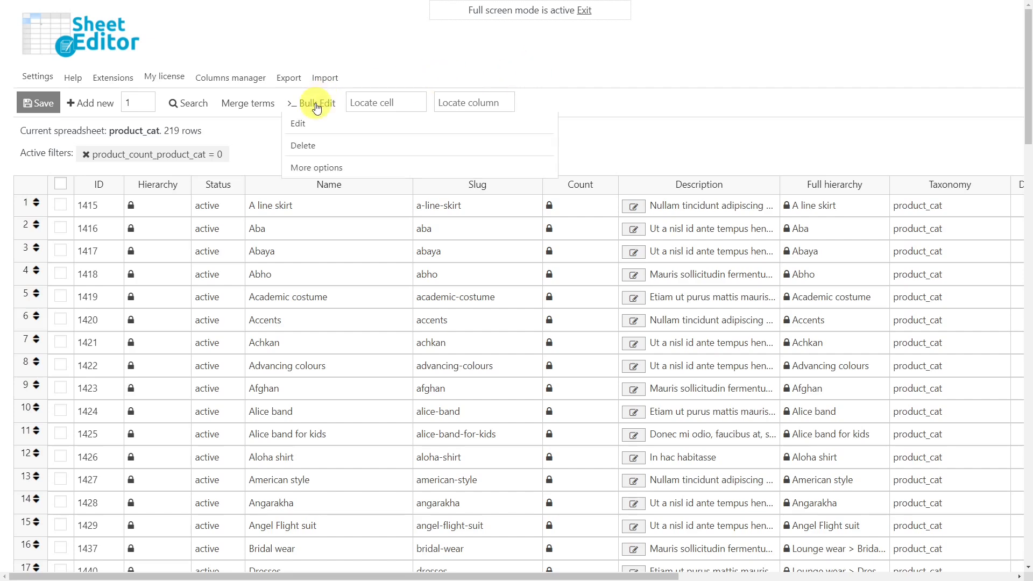
left_click(298, 123)
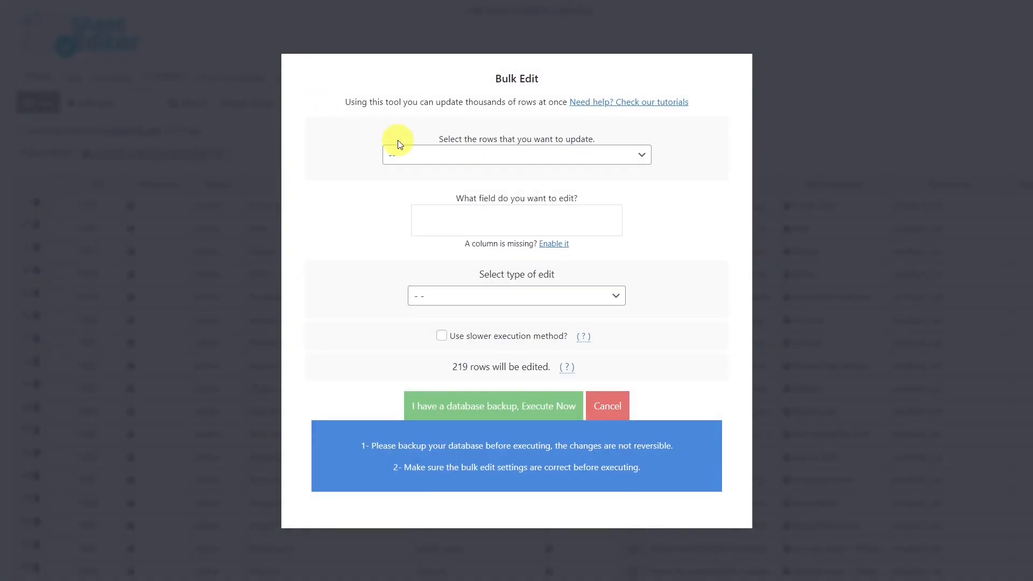
left_click(516, 154)
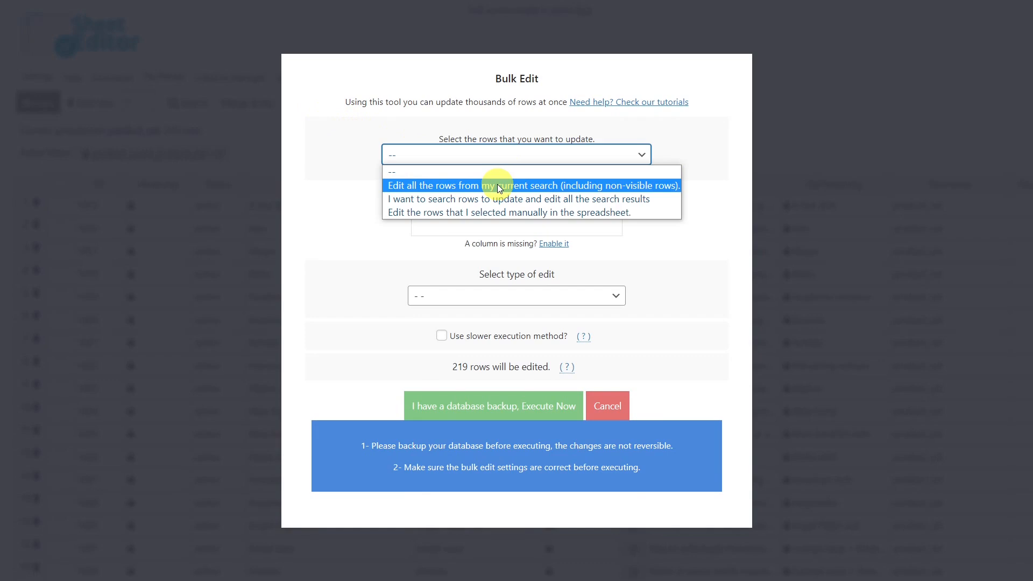
left_click(532, 185)
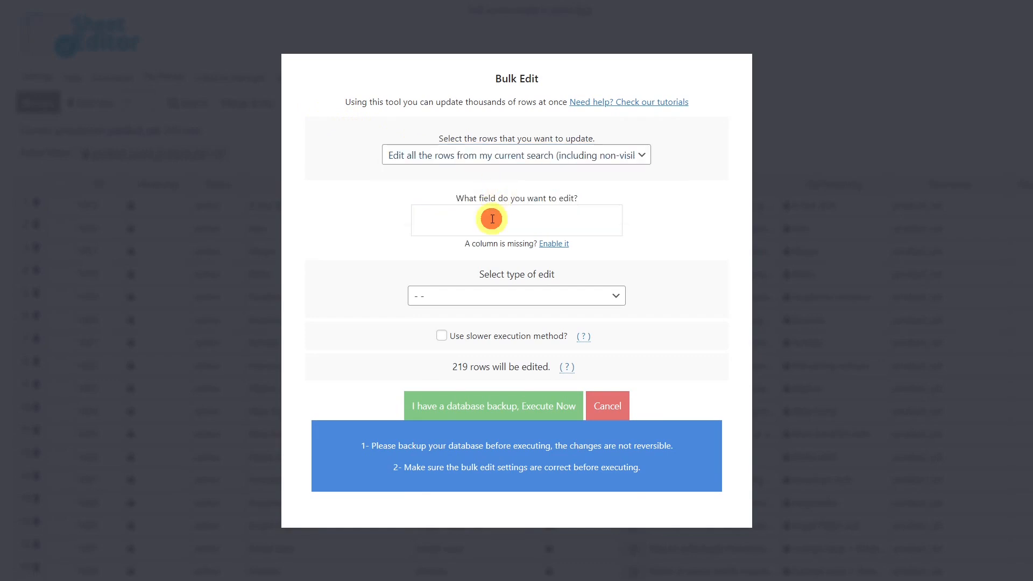
left_click(492, 219)
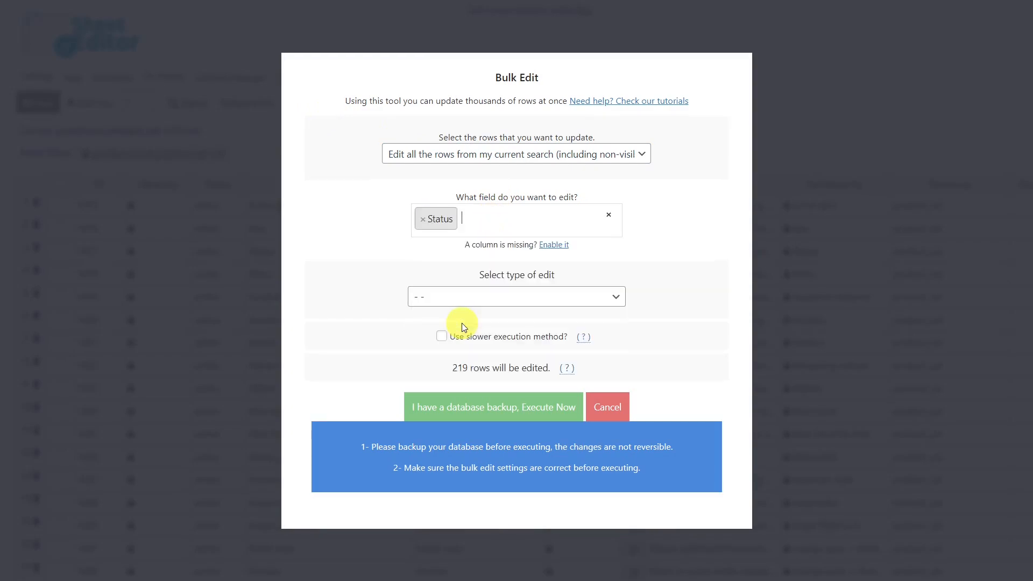
left_click(516, 296)
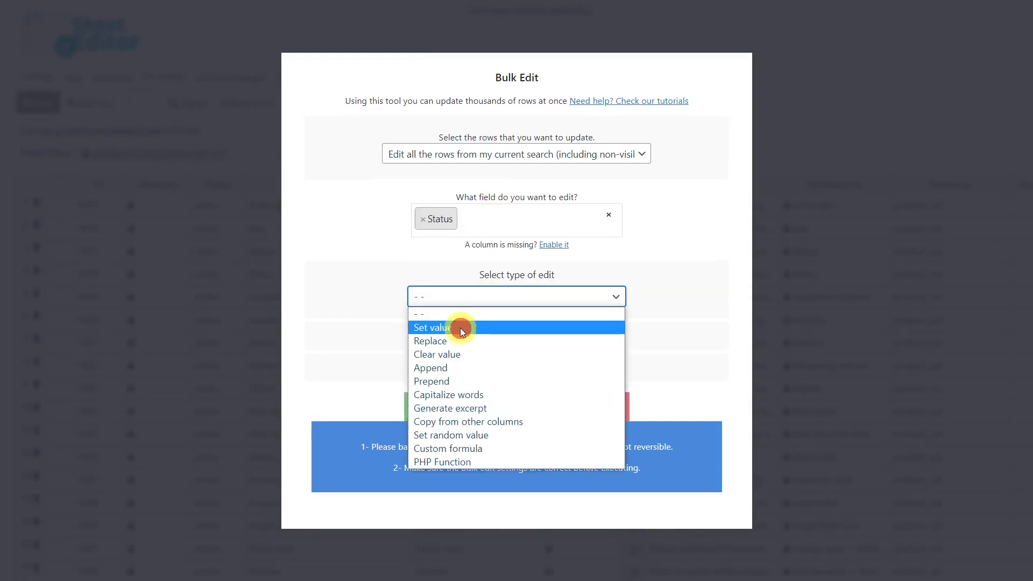
left_click(432, 327)
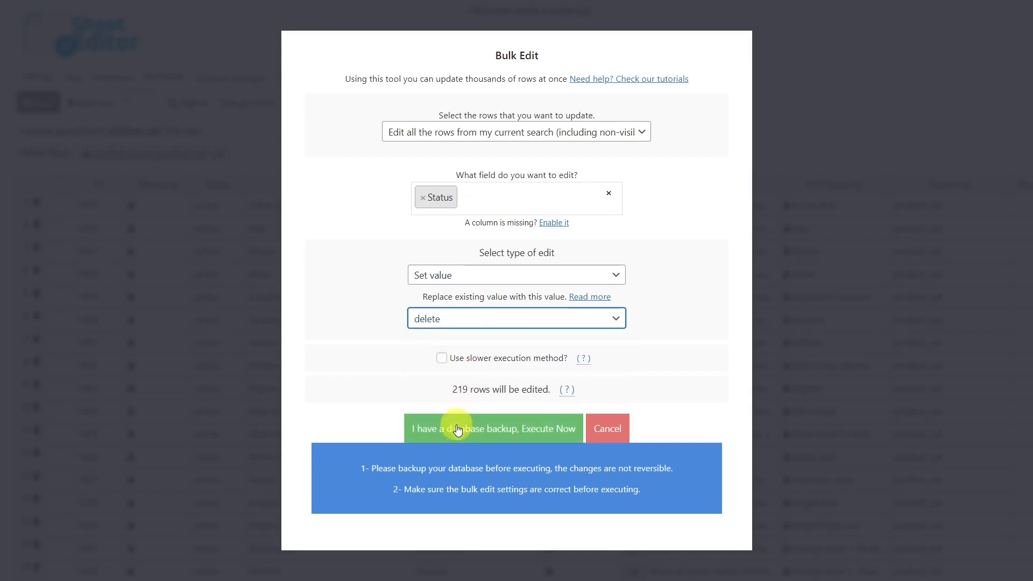
left_click(492, 429)
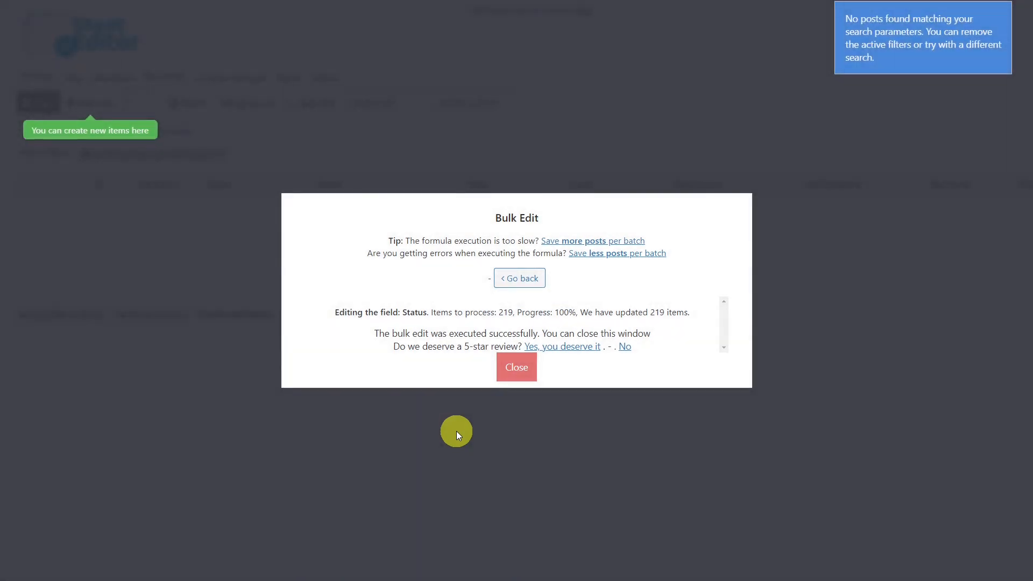
Step: Dismiss the bulk edit report and clear the Count = 0 filter, leaving 42 categories
left_click(516, 367)
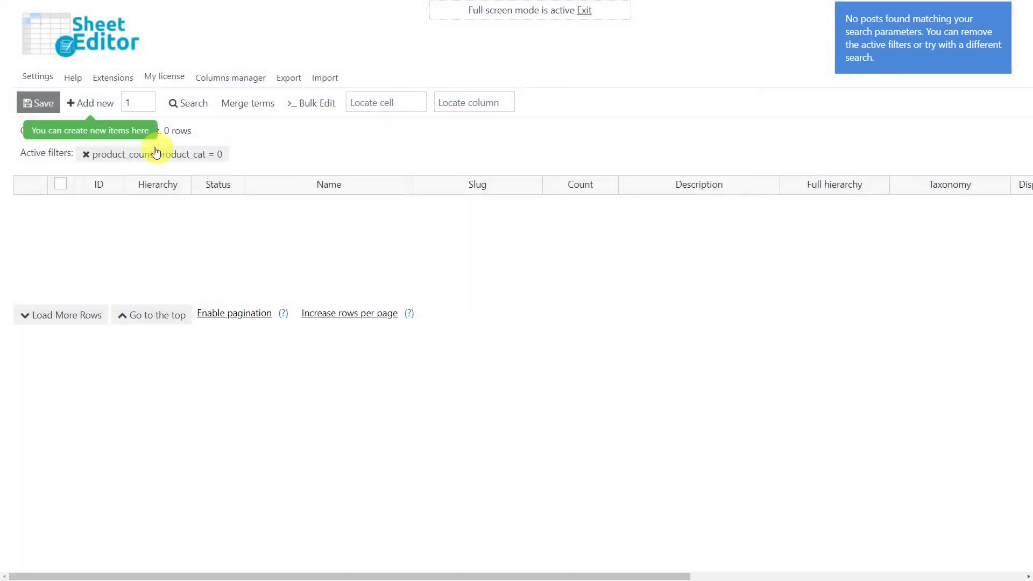
left_click(85, 155)
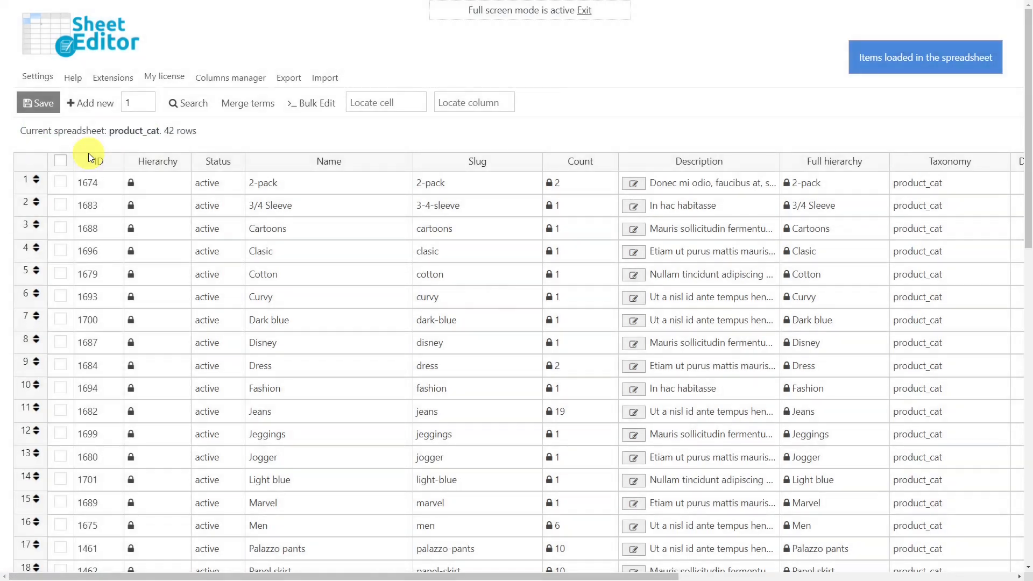